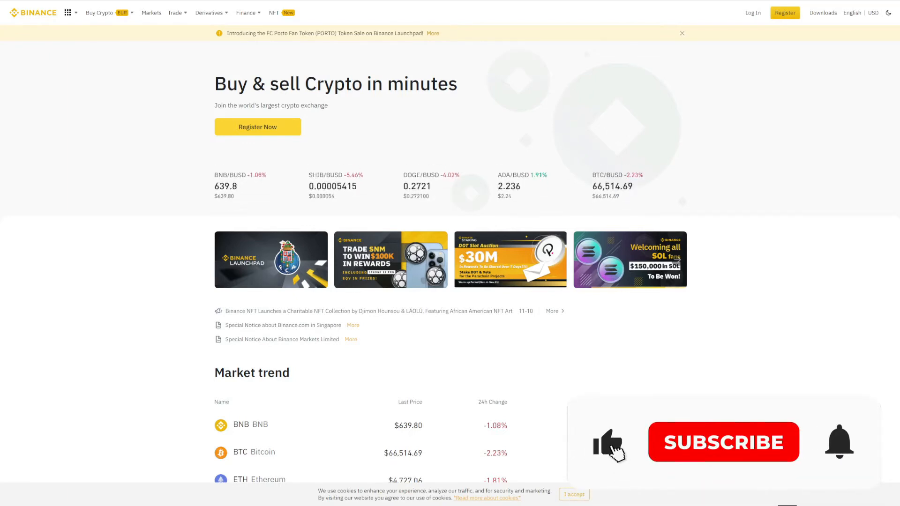
Connect ExpressVPN to the Germany server listed under Europe in All Locations
{"action": "left_click", "coordinate": [723, 442]}
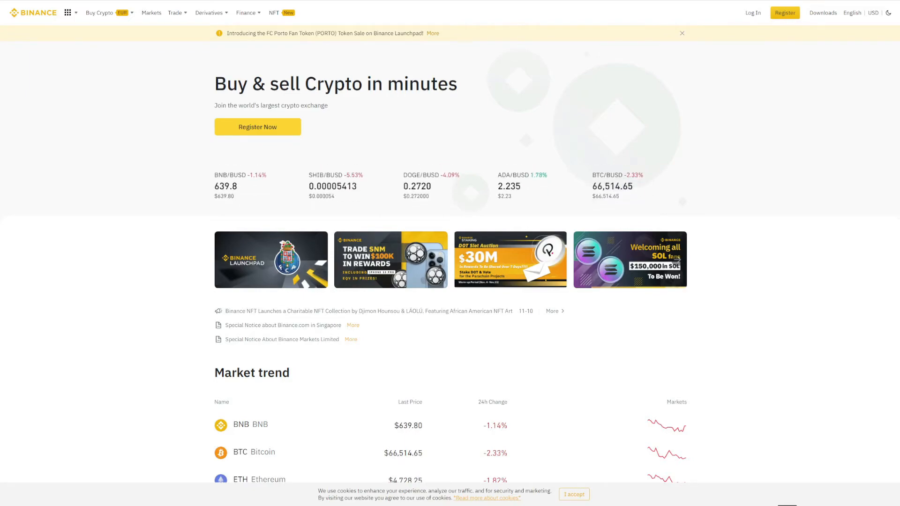
{"action": "type", "text": "united states"}
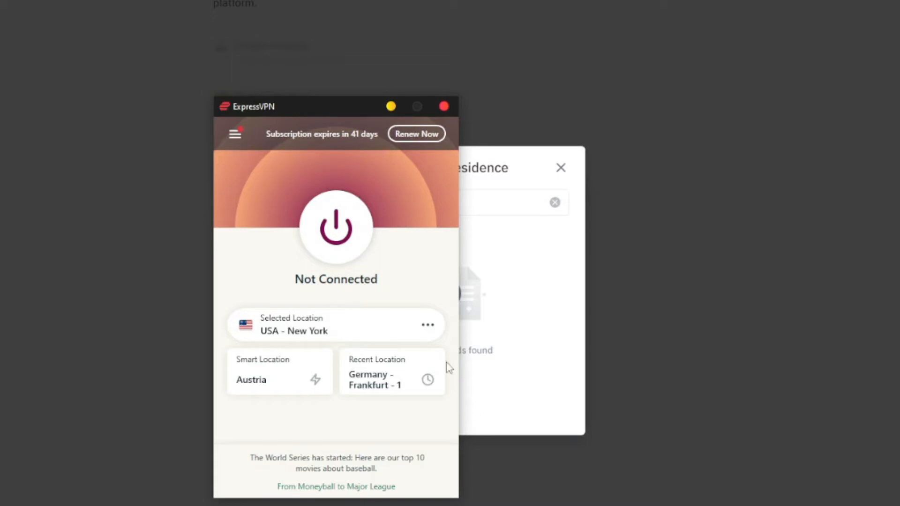
{"action": "left_click", "coordinate": [641, 166]}
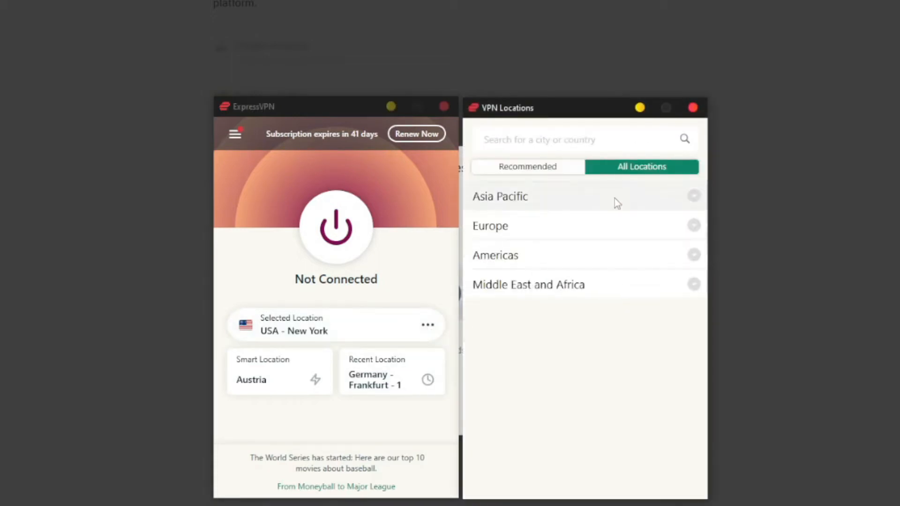
{"action": "left_click", "coordinate": [490, 225]}
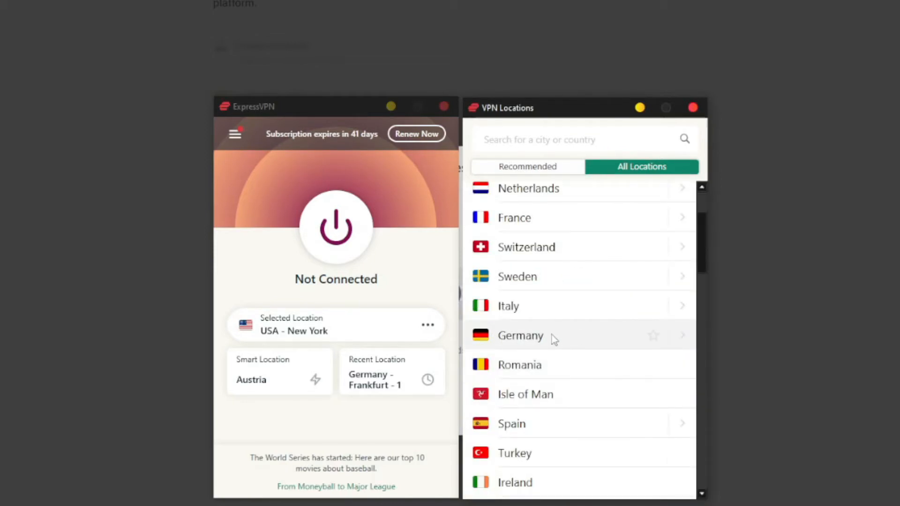
{"action": "left_click", "coordinate": [520, 335]}
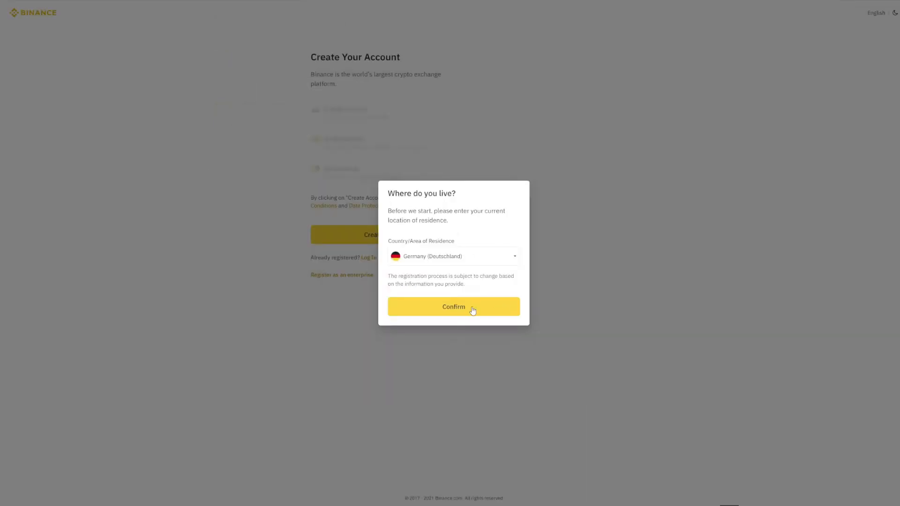
Confirm Germany (Deutschland) as the residence country and create the Binance account
{"action": "left_click", "coordinate": [453, 307]}
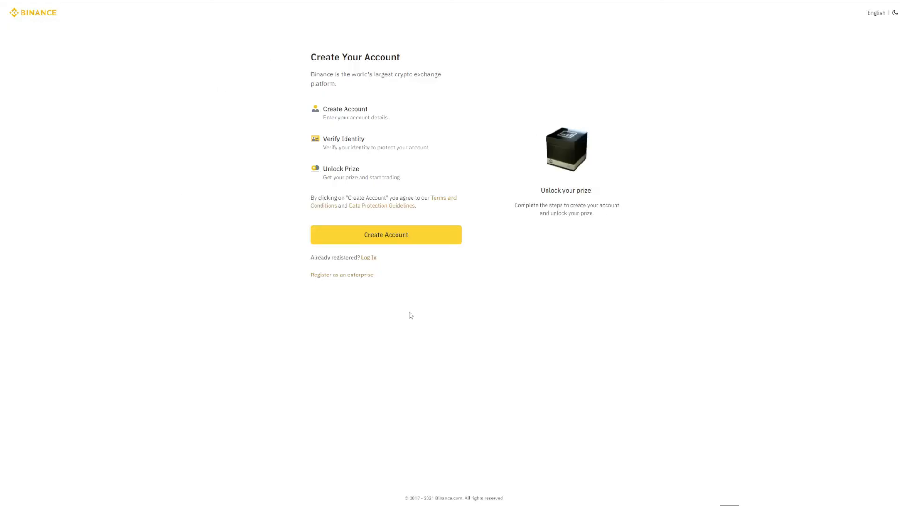
{"action": "left_click", "coordinate": [386, 235]}
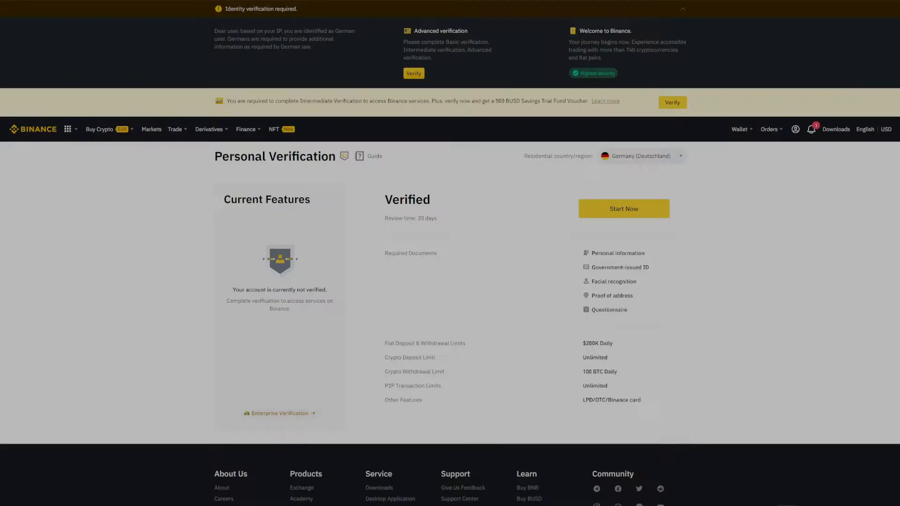